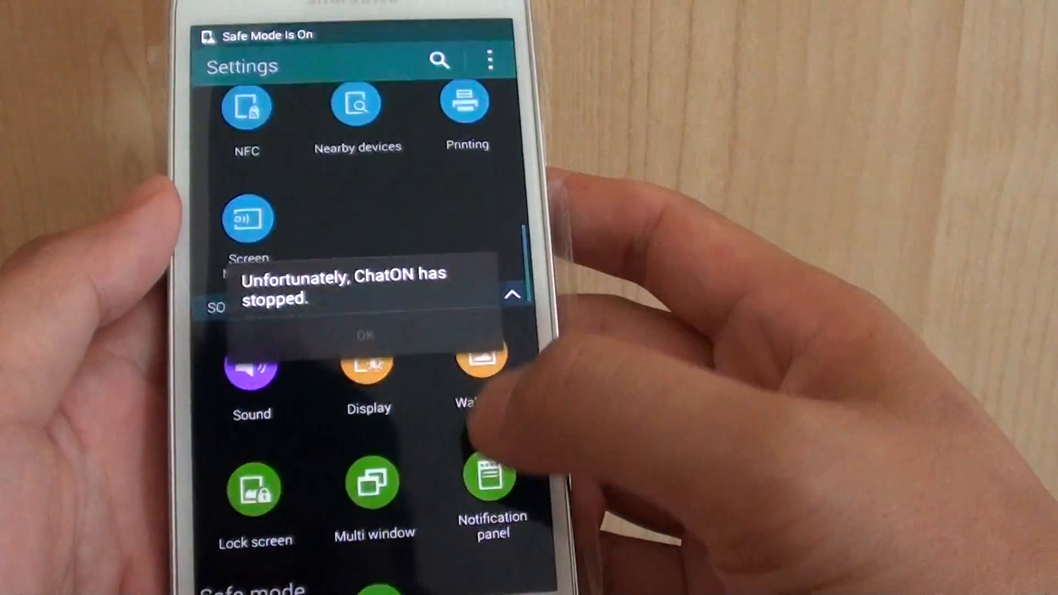
- Dismiss the 'Unfortunately, ChatON has stopped' notice with OK
click(365, 335)
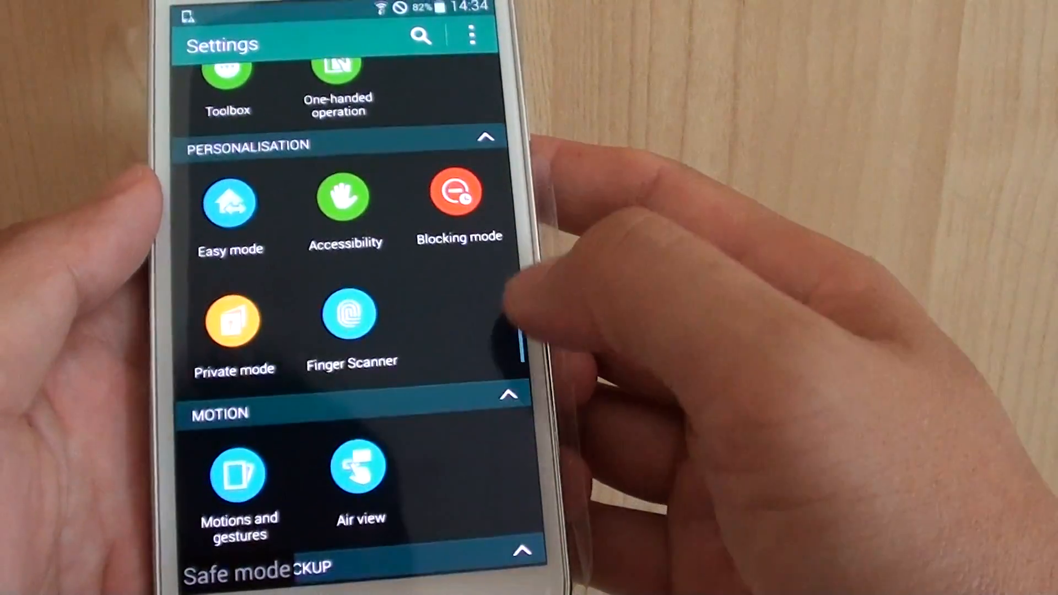
- Go to Application manager's downloaded apps list and clear the repeated ChatON crash notice
scroll(down, 3)
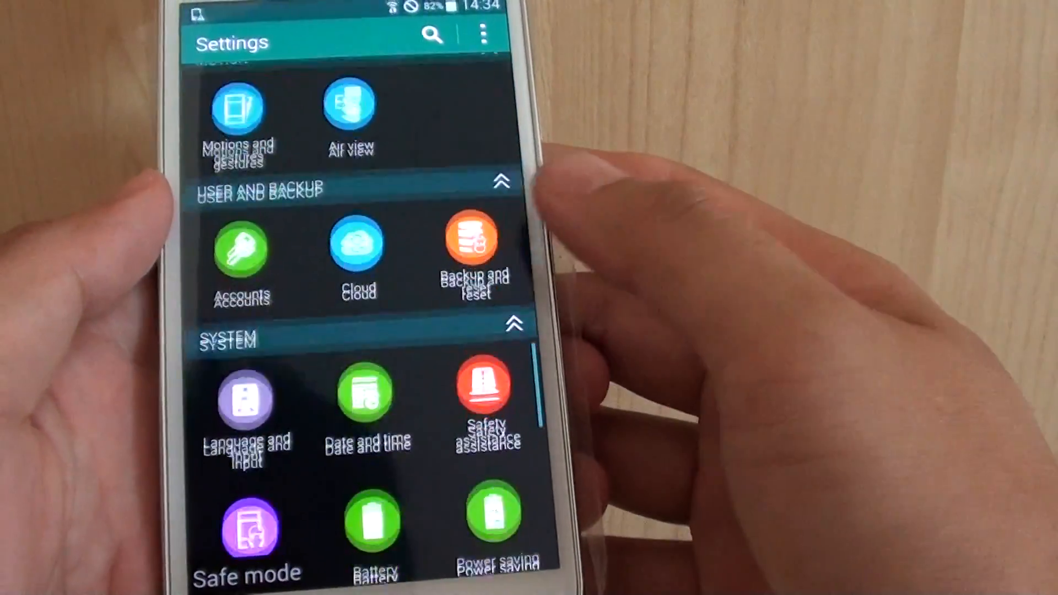
scroll(up, 3)
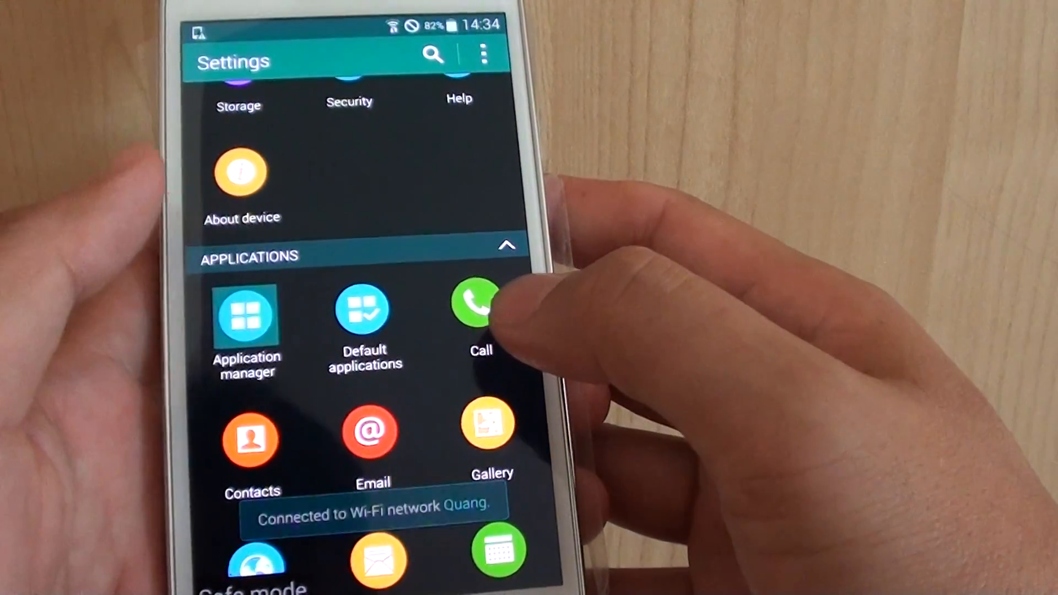
click(247, 331)
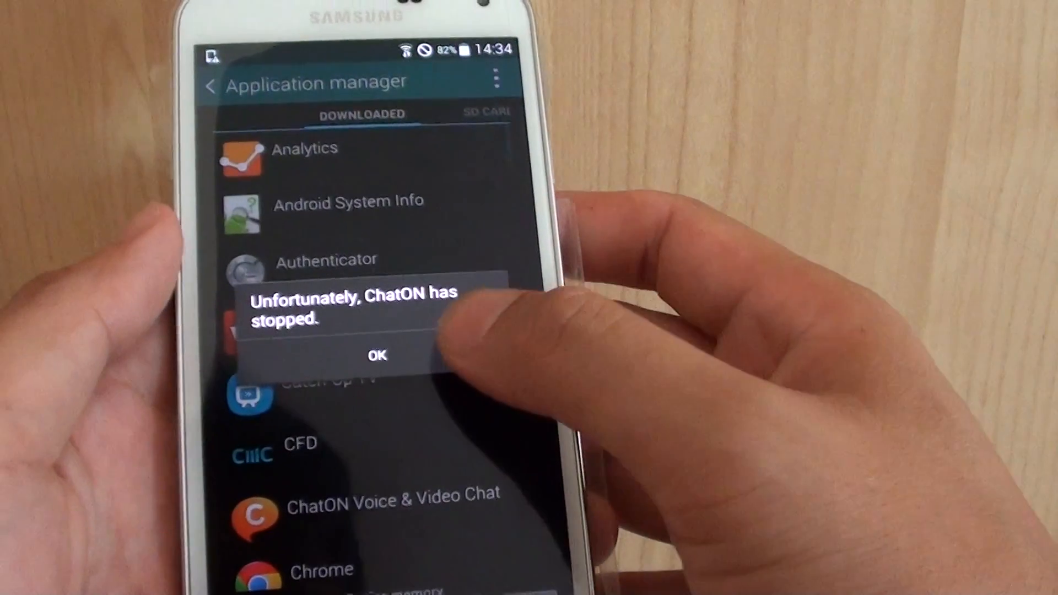
click(375, 356)
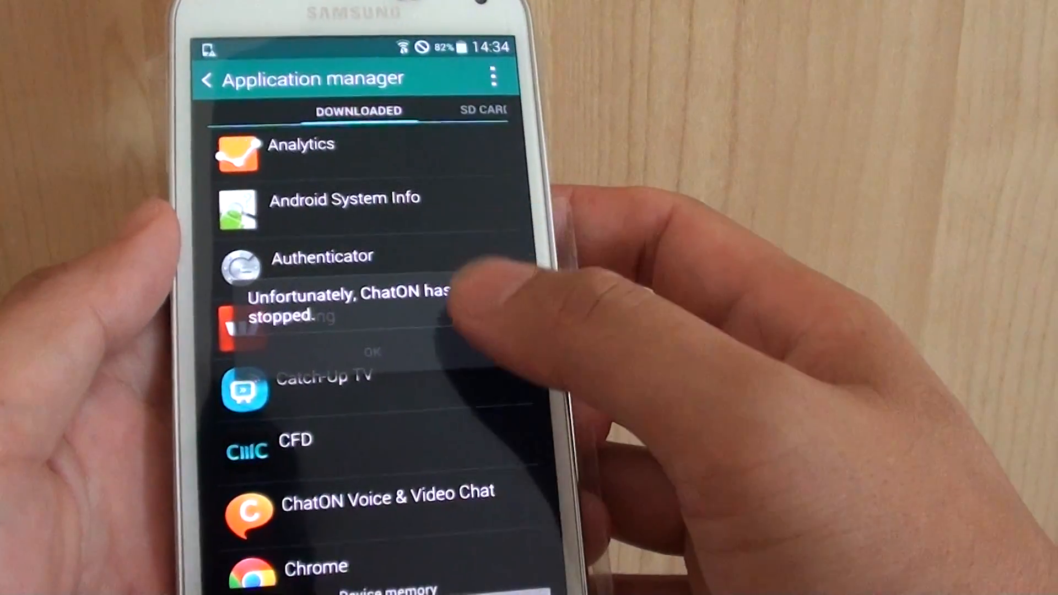